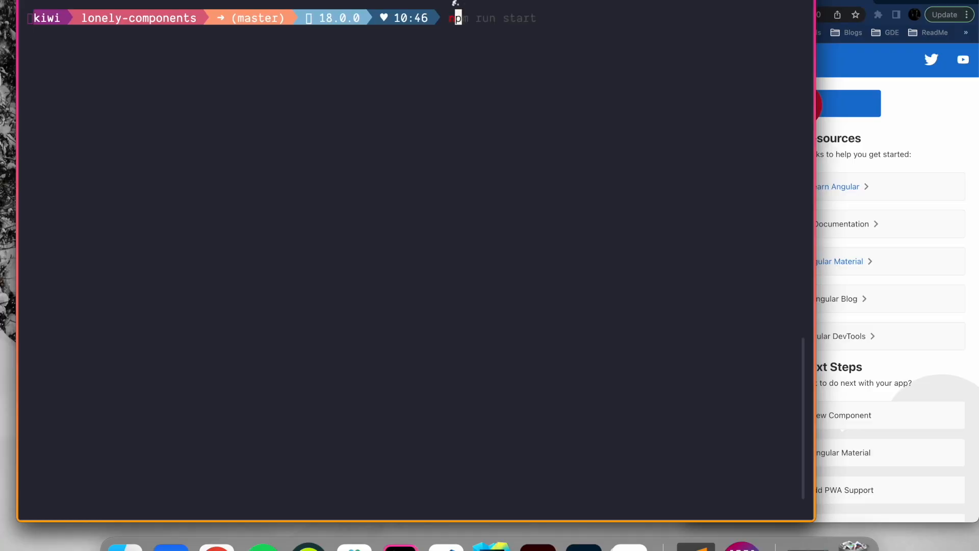
- Run the ng generate command to create the standalone foo component
{"action": "type", "text": "ng g c my-header-with-item-comp"}
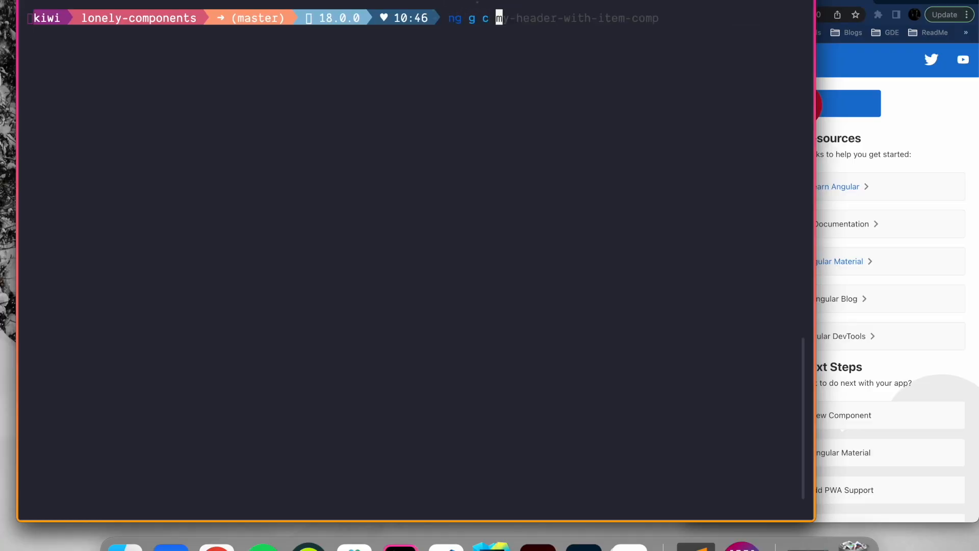
{"action": "key", "text": "Enter"}
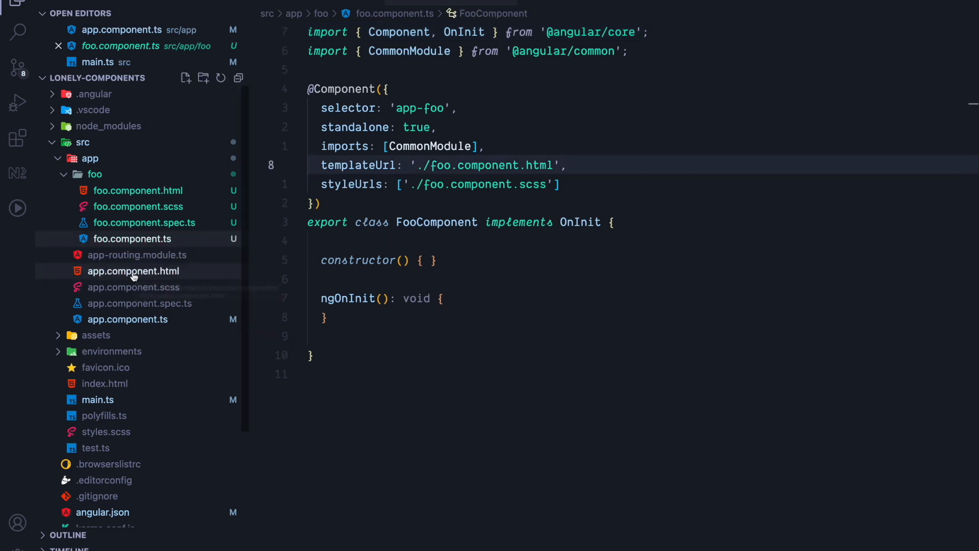
- Replace the app.component.html contents with the <app-foo></app-foo> tag
{"action": "left_click", "coordinate": [127, 319]}
{"action": "type", "text": "<"}
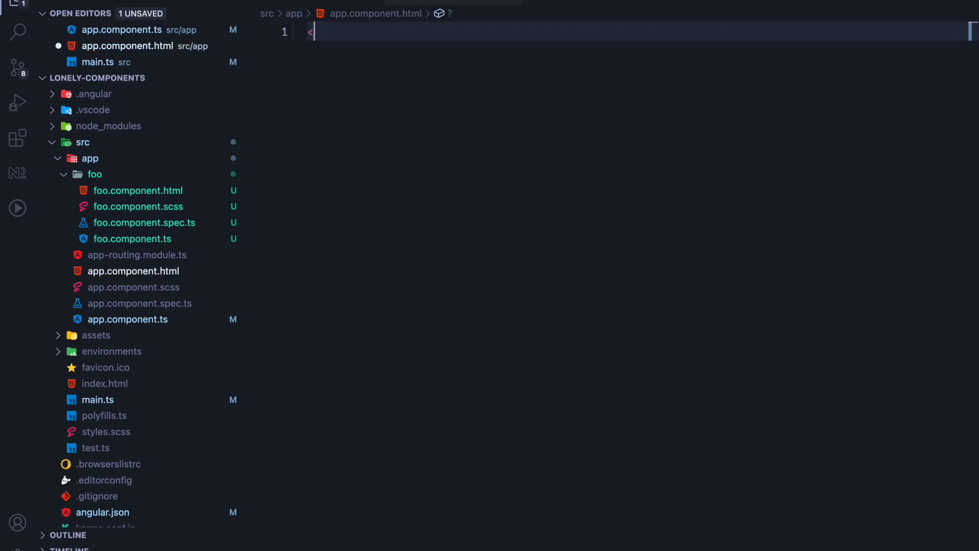
{"action": "type", "text": "ap"}
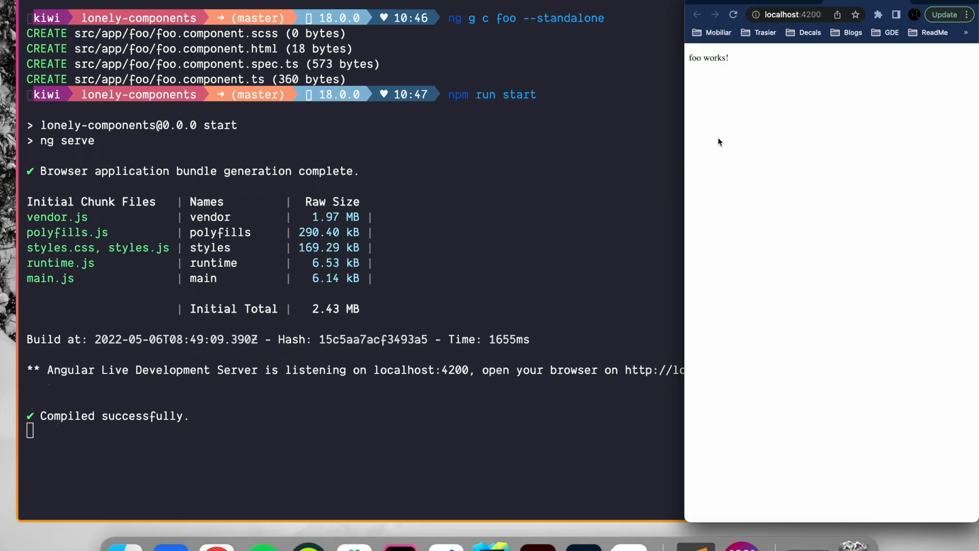
{"action": "mouse_move", "coordinate": [716, 59]}
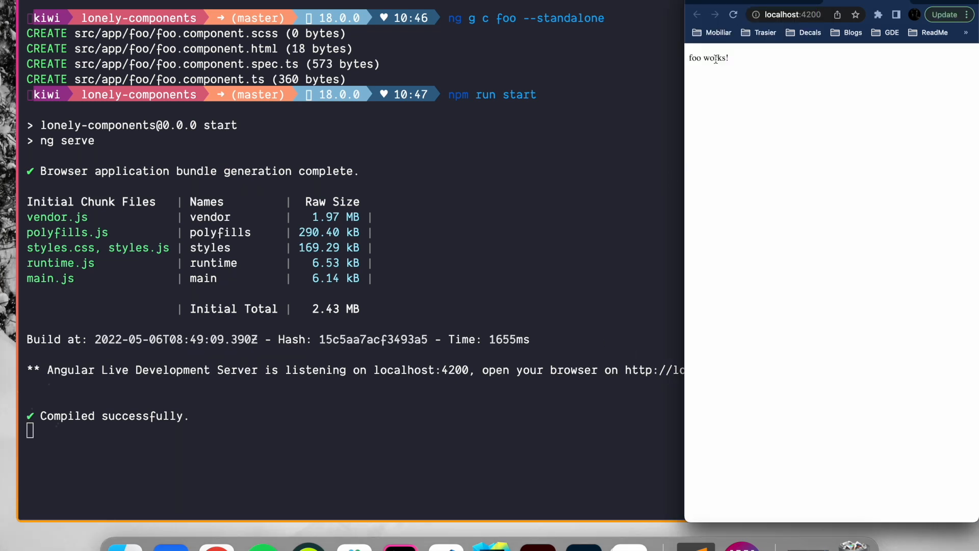